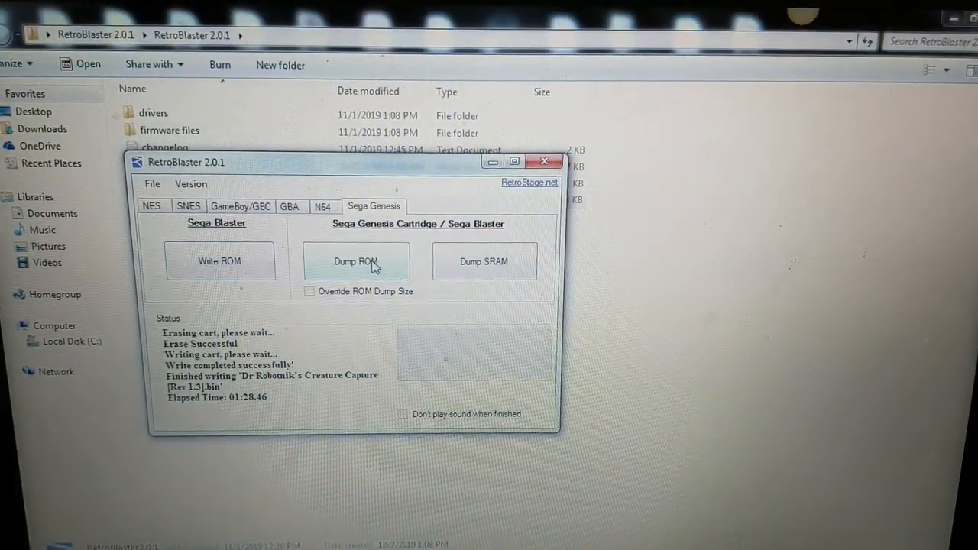
# Dump the Genesis cartridge ROM to a file named nhl19 on the Desktop.
pyautogui.click(357, 261)
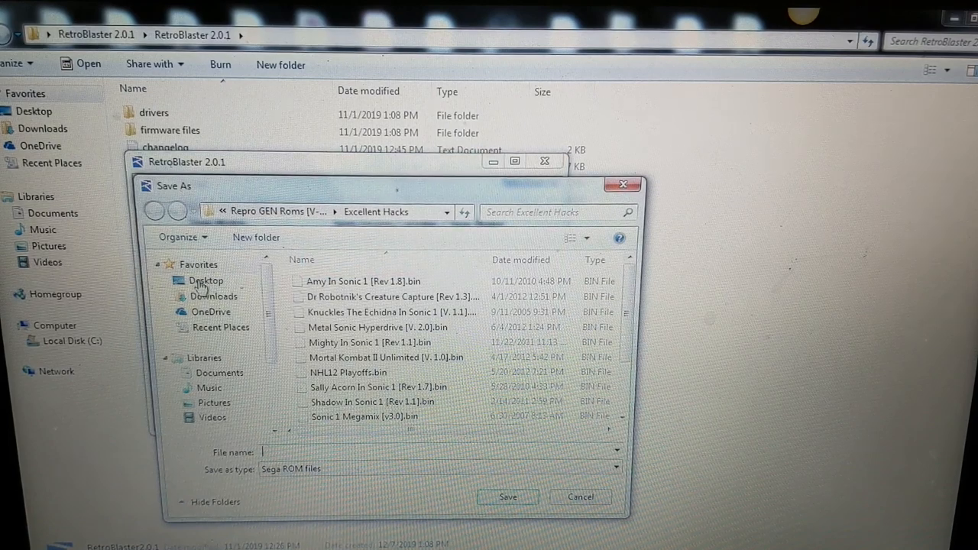
pyautogui.click(206, 282)
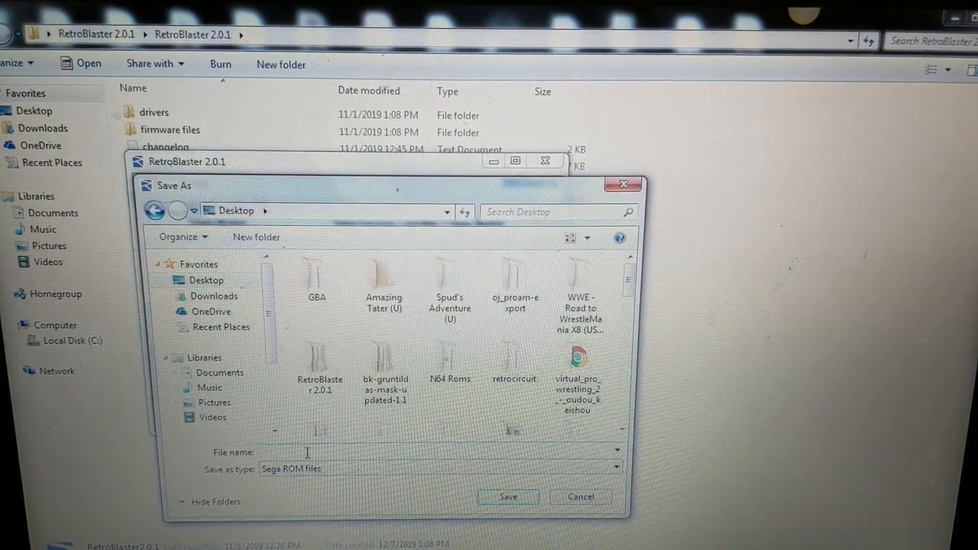
pyautogui.write('nhl')
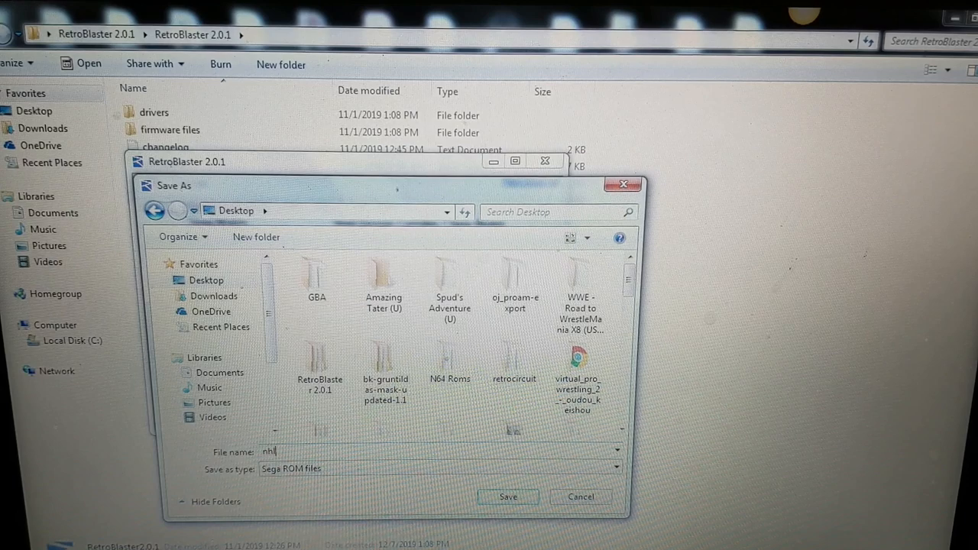
pyautogui.write('11')
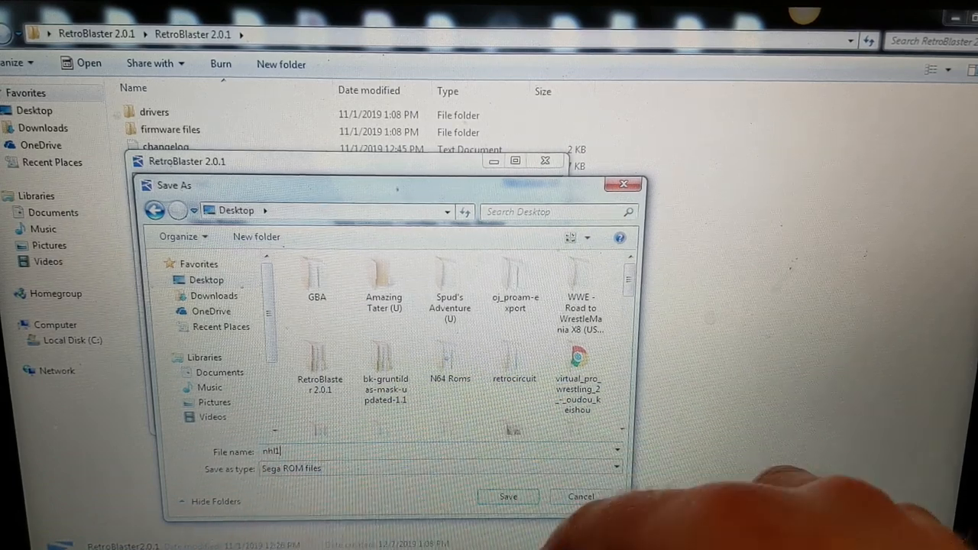
pyautogui.write('9')
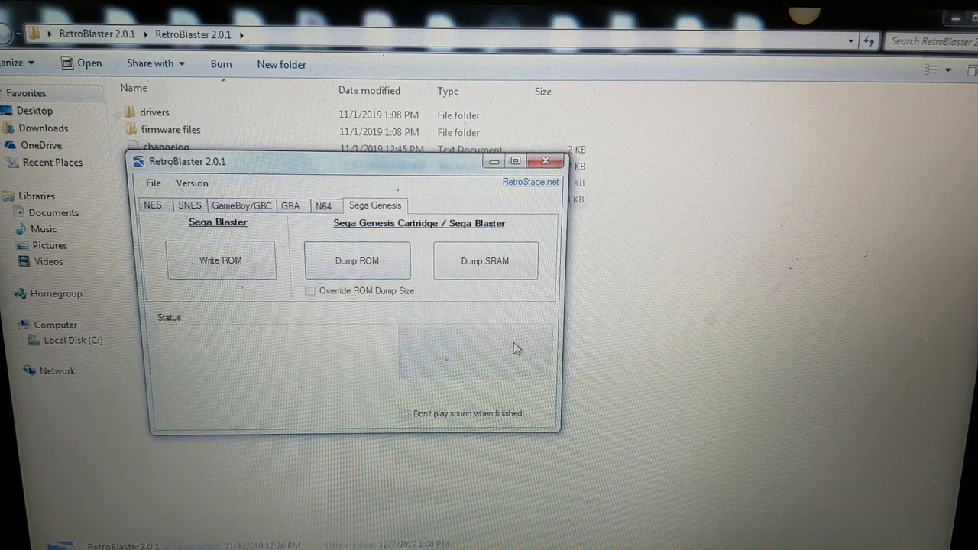
# Write nhl19.smd from the Desktop back onto the flashboard cartridge, starting the erase.
pyautogui.click(358, 260)
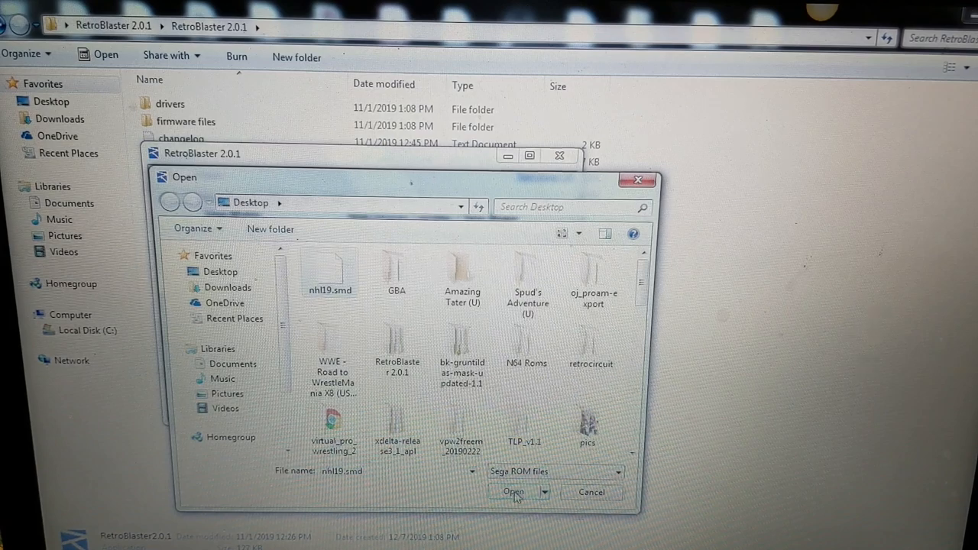
pyautogui.click(513, 492)
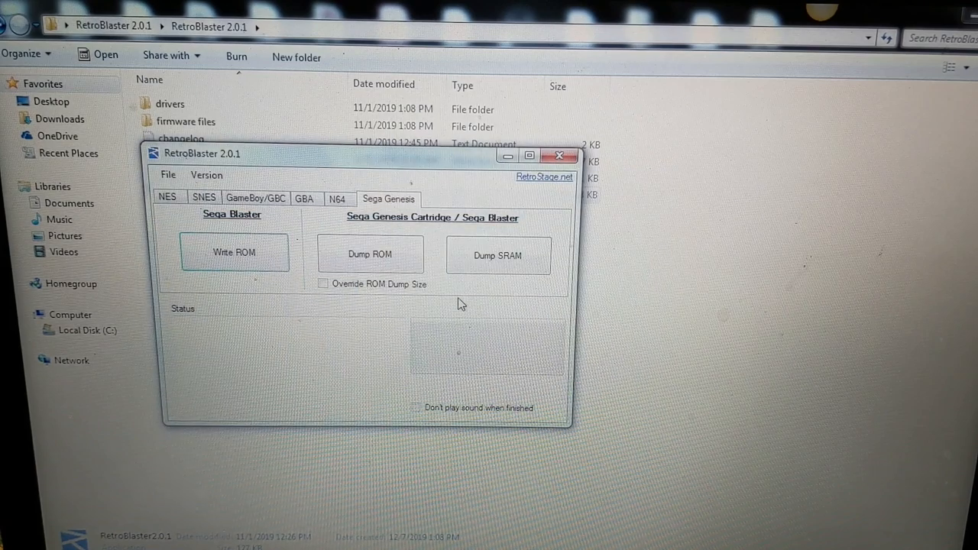
pyautogui.click(234, 252)
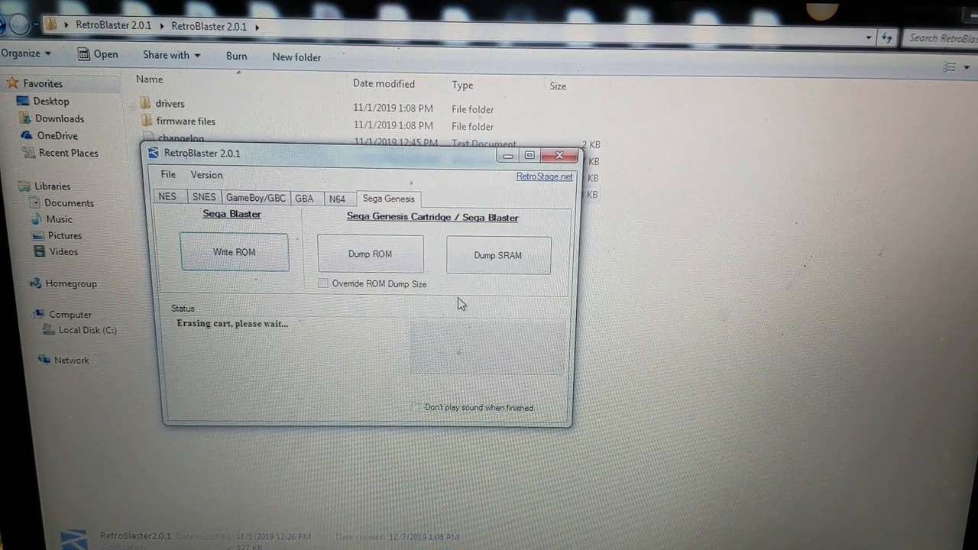